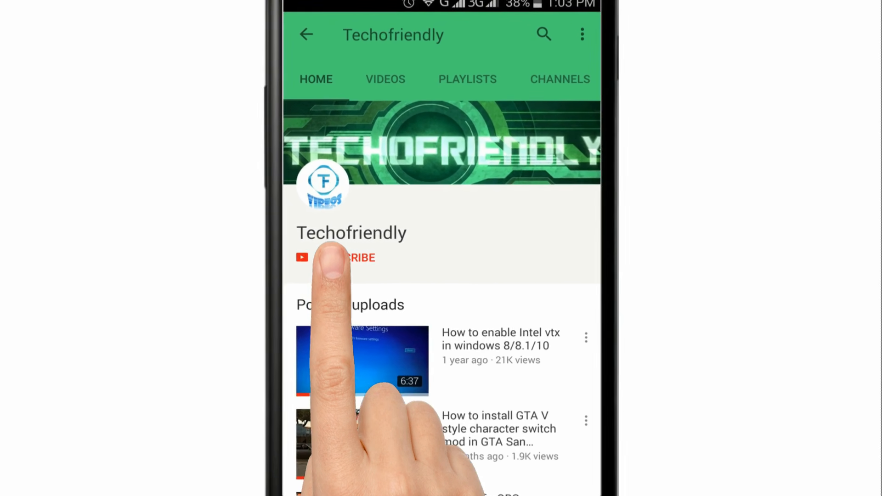
Skip past the channel intro and bring FiveM's Legacy Roleplay India OneSync server page to the front.
left_click(349, 258)
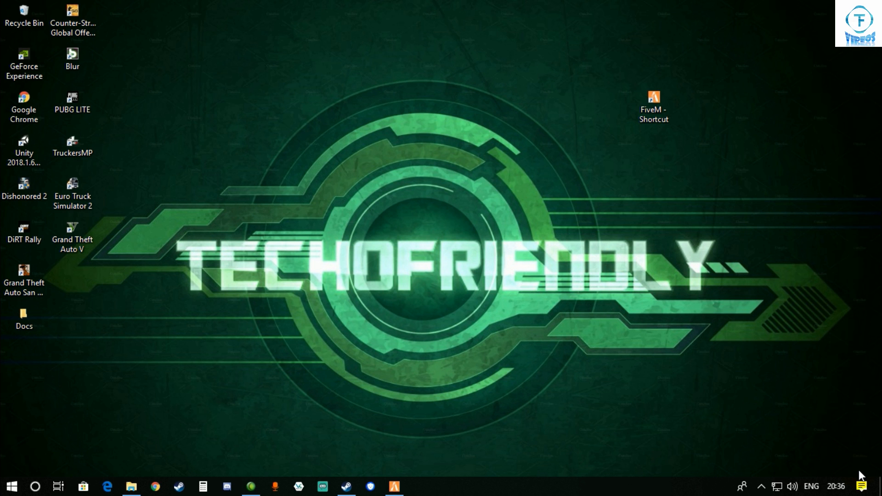
left_click(393, 486)
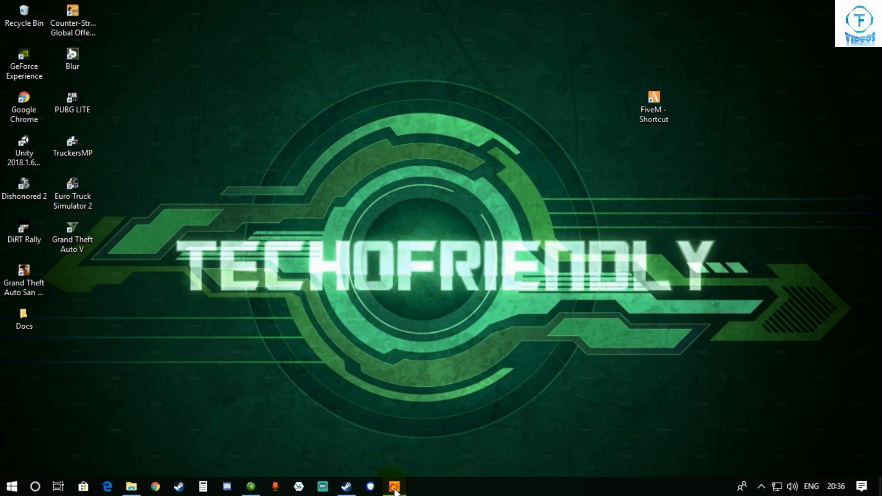
left_click(395, 486)
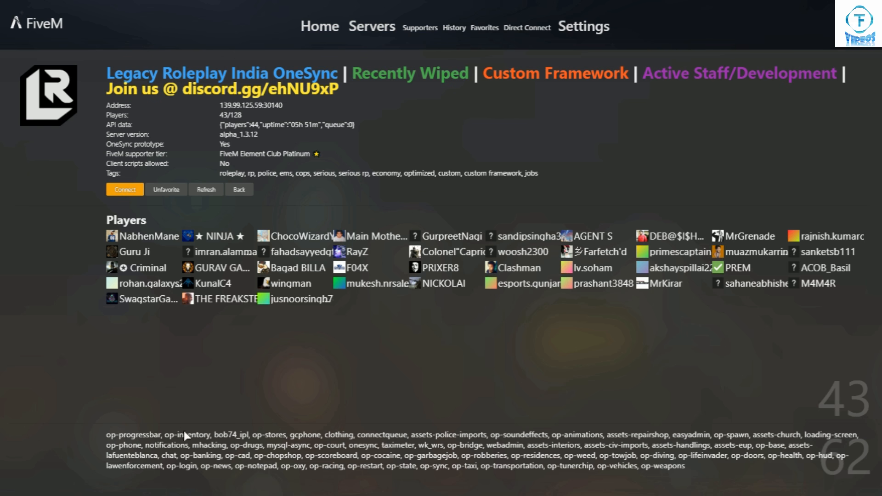
Attempt to connect to the Legacy Roleplay India OneSync server, which fails after 3 tries.
left_click(124, 190)
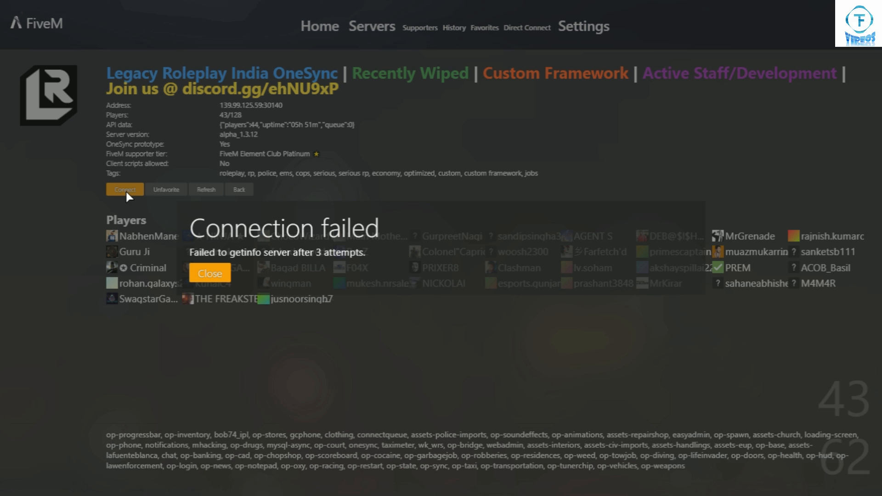
mouse_move(503, 187)
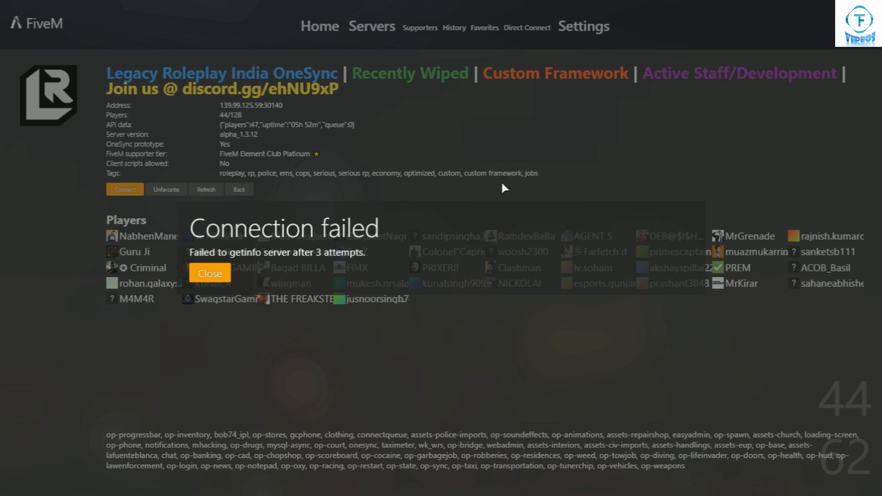
mouse_move(631, 332)
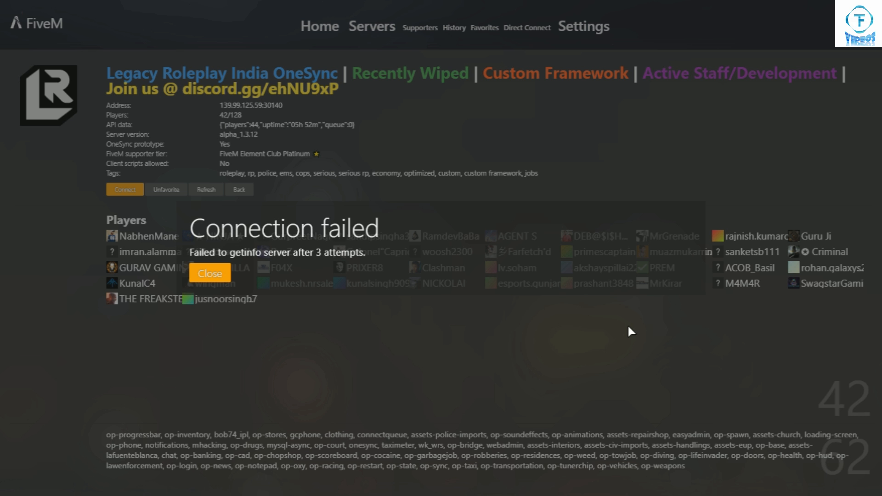
Dismiss the Connection failed message in FiveM.
left_click(209, 274)
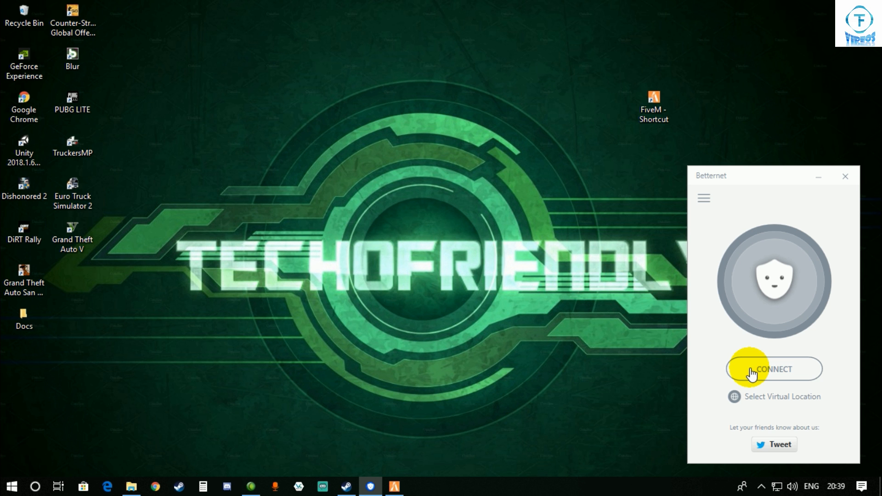
Connect the Betternet VPN and bring up its list of virtual locations.
left_click(774, 368)
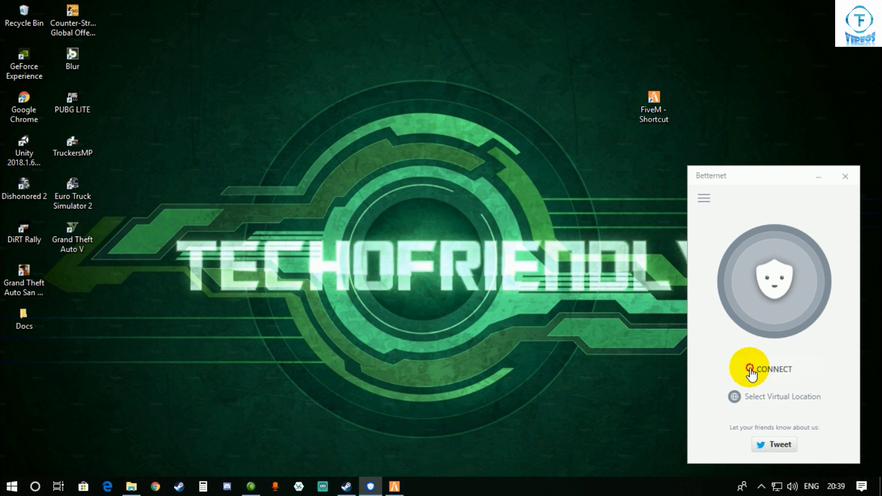
left_click(768, 370)
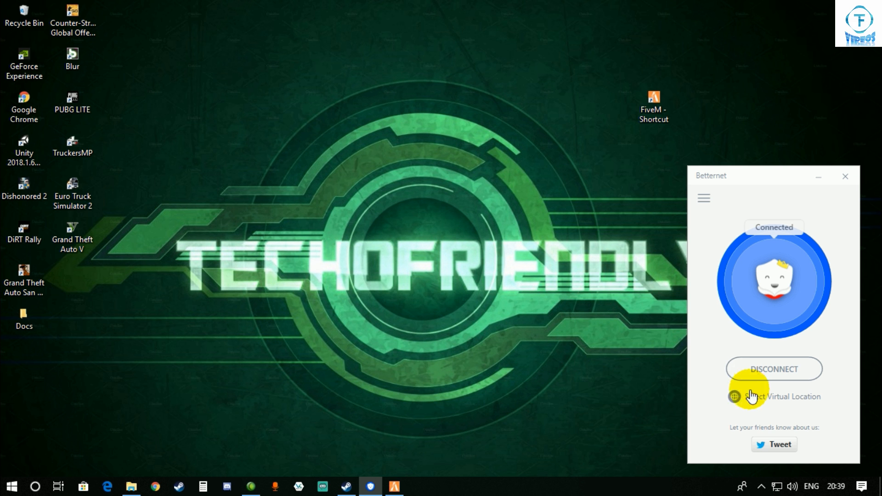
left_click(782, 397)
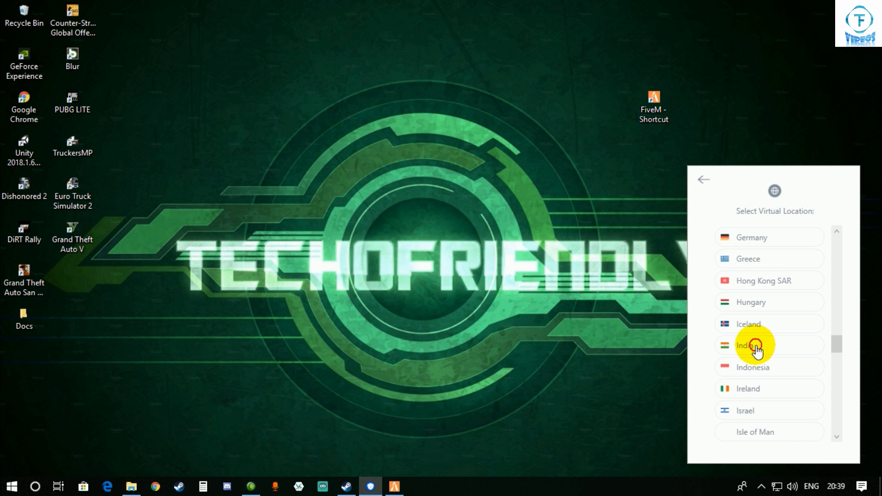
Choose India as the virtual location and reconnect the VPN through it.
left_click(742, 344)
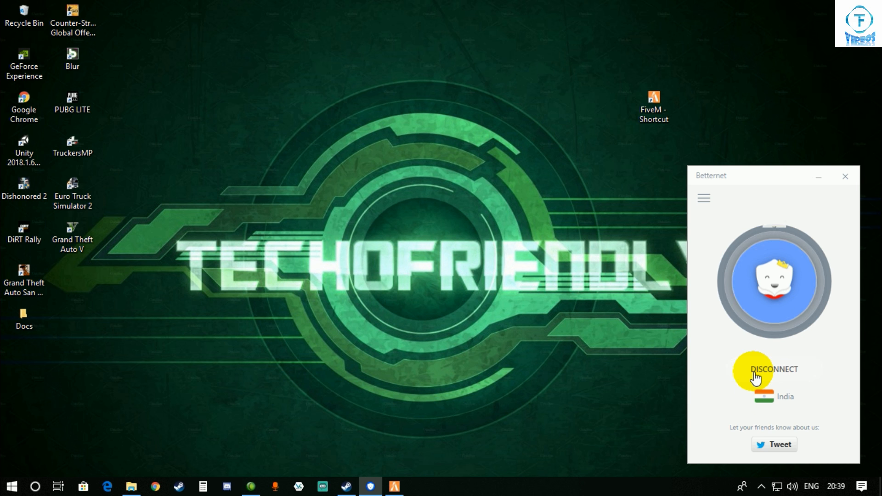
left_click(772, 374)
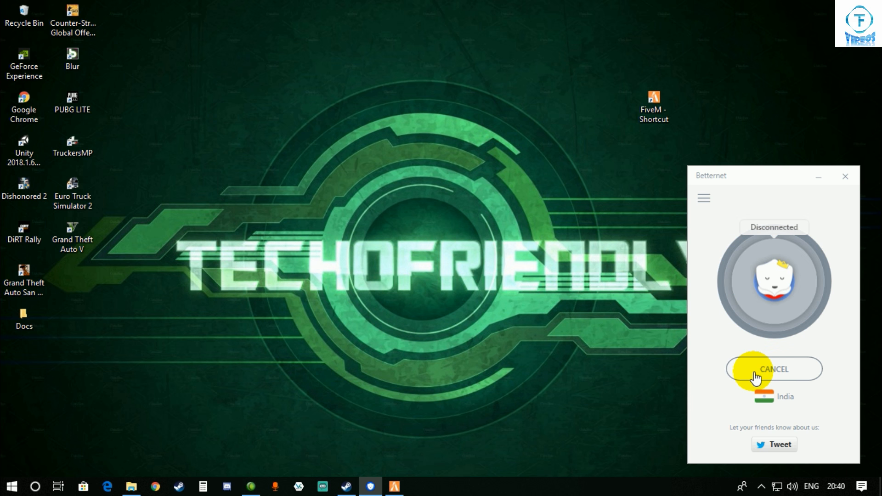
left_click(774, 370)
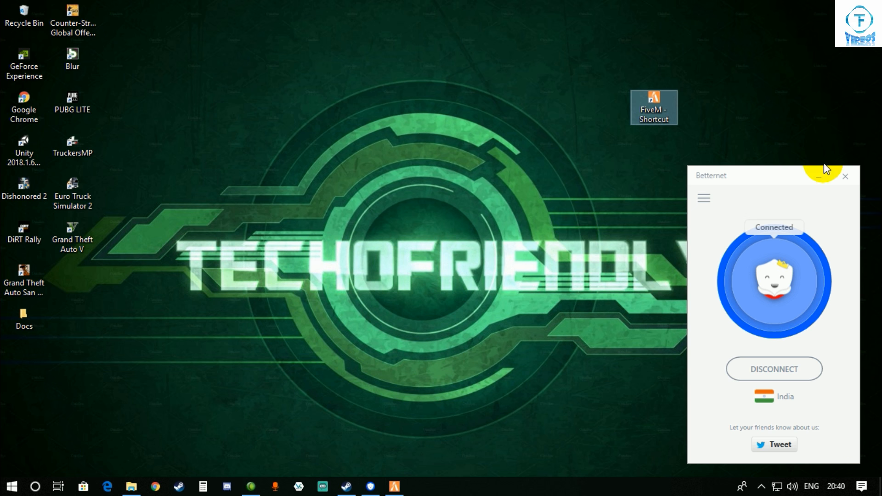
Return to FiveM and retry connecting to Legacy Roleplay India, now reaching the authentication ticket request.
left_click(824, 171)
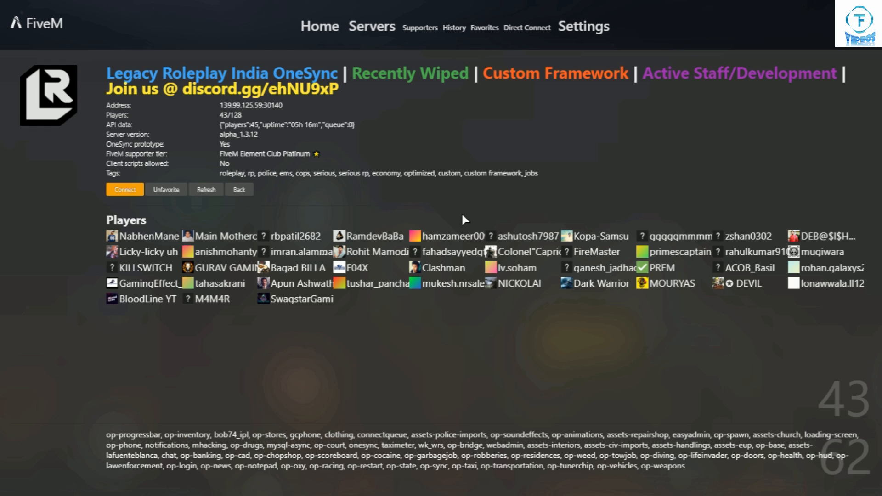
mouse_move(326, 209)
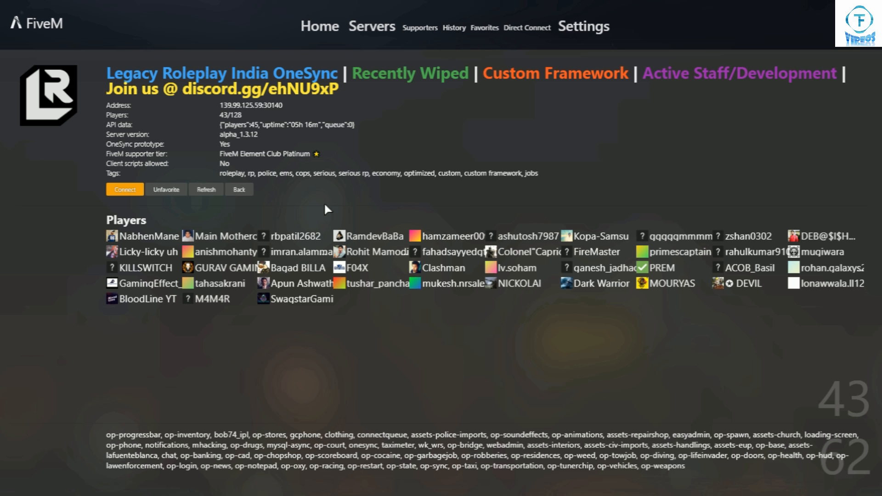
left_click(124, 189)
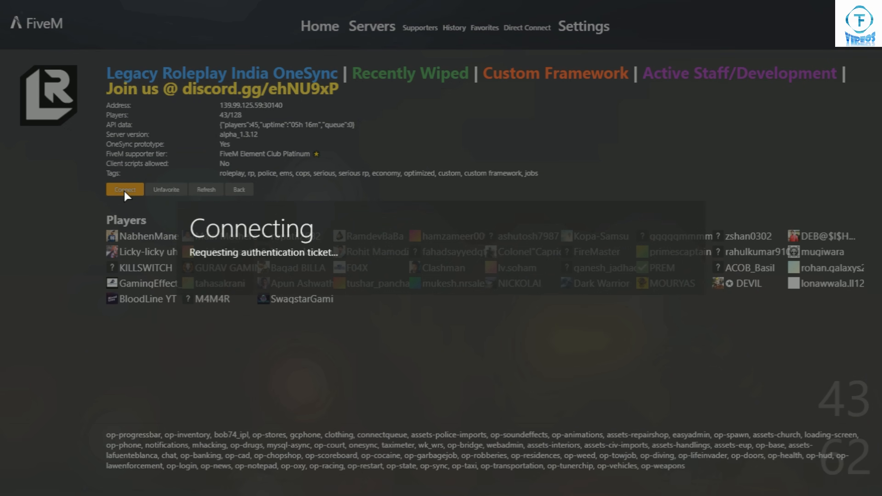